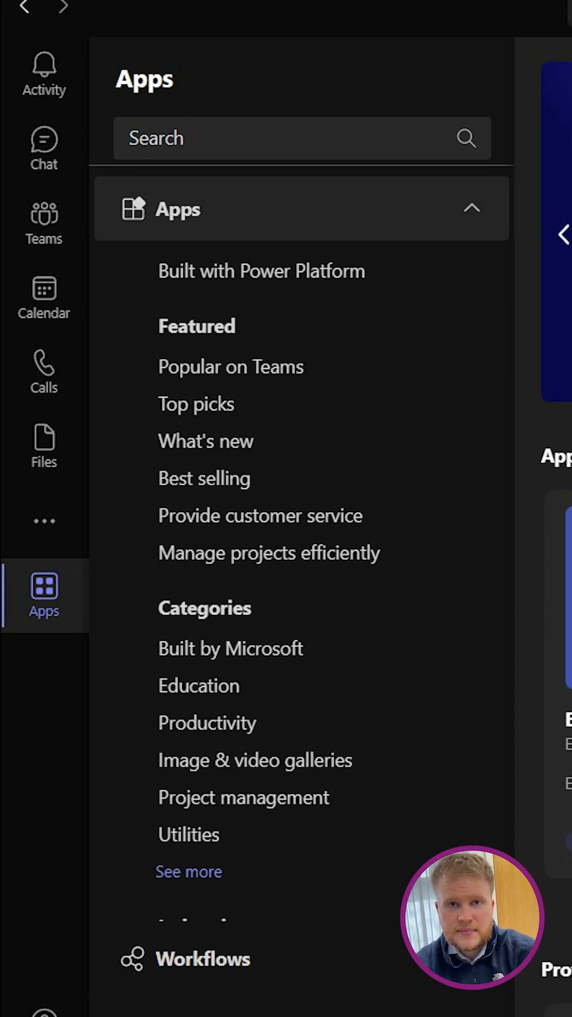
Step: Search the Teams app store for 'power automate' and bring up its app page
{"action": "type", "text": "power autom"}
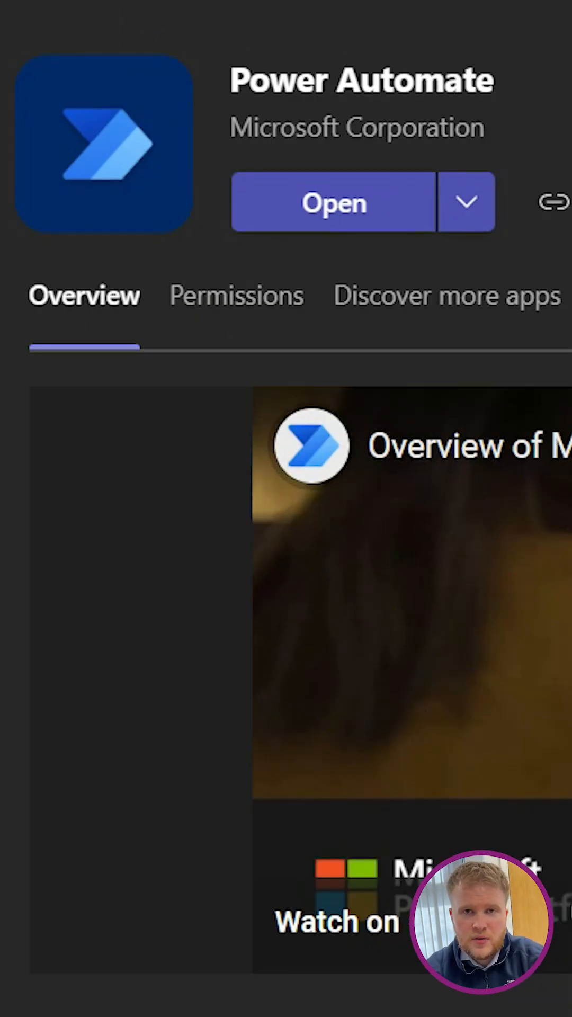
Step: Launch Power Automate inside Teams to reach its template gallery
{"action": "left_click", "coordinate": [334, 201]}
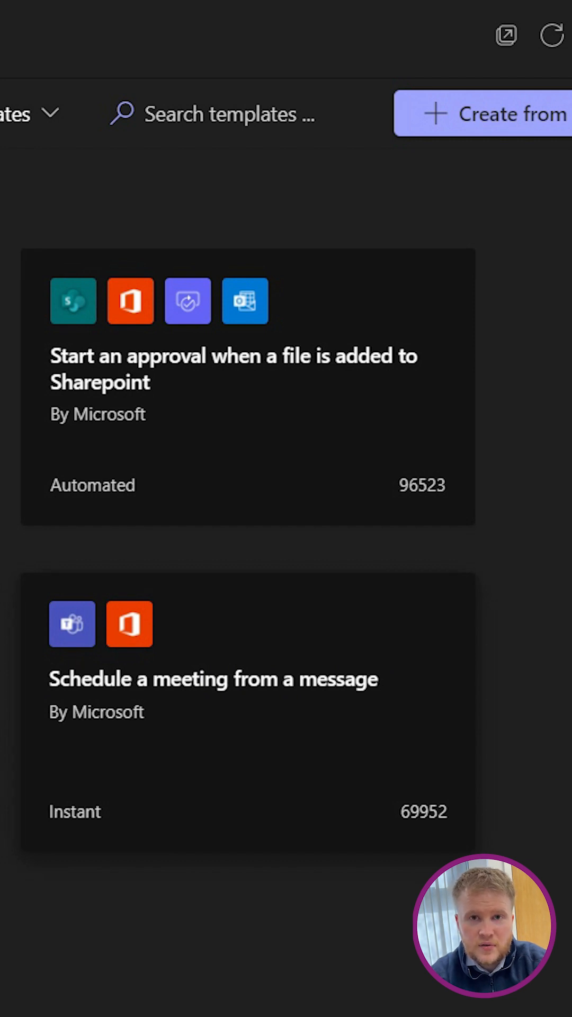
Step: Create the 'Schedule a meeting from a message' flow with events saved to Calendar
{"action": "left_click", "coordinate": [252, 114]}
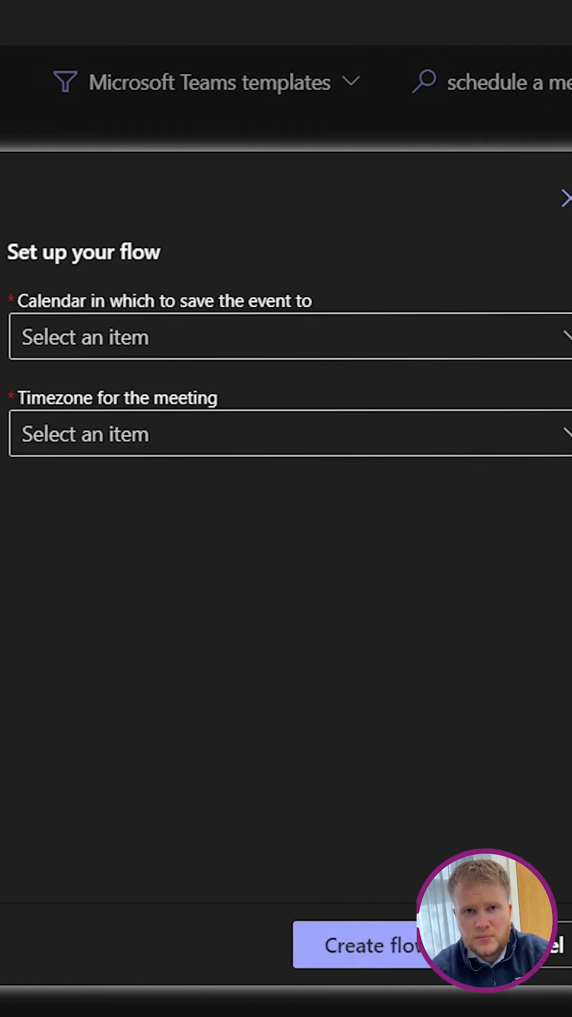
{"action": "left_click", "coordinate": [285, 337]}
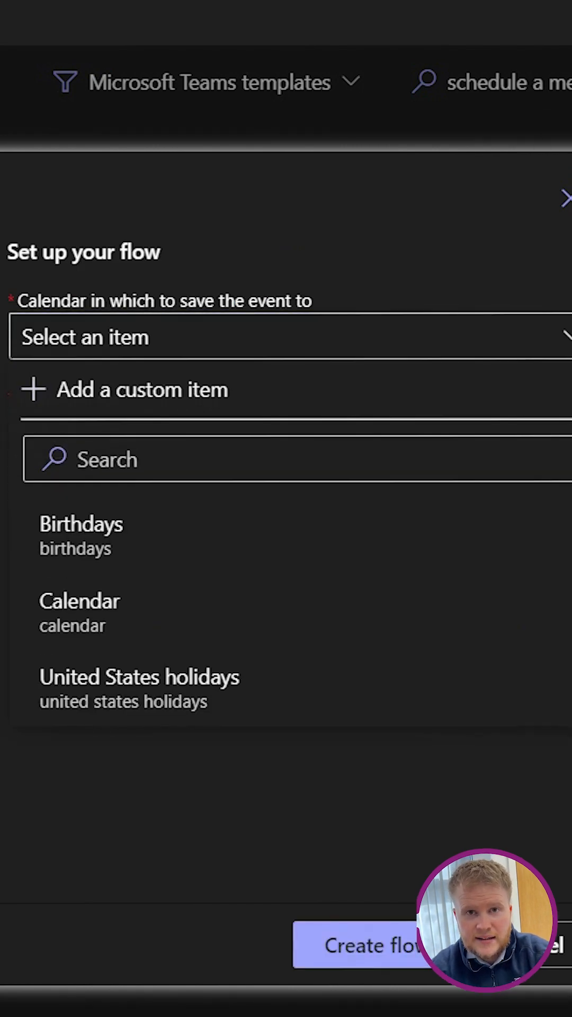
{"action": "left_click", "coordinate": [80, 601]}
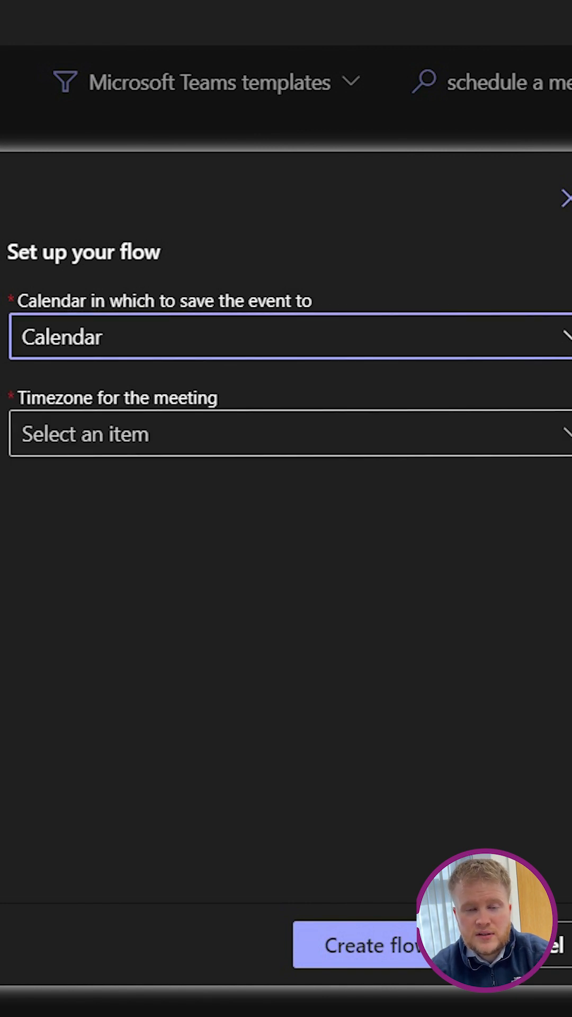
{"action": "left_click", "coordinate": [285, 433]}
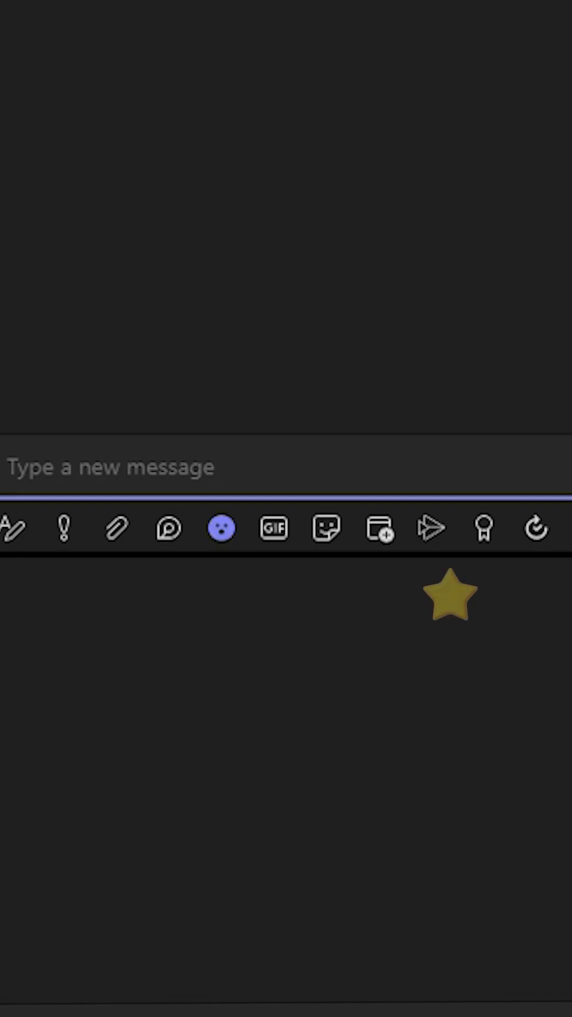
Step: Send the chat message 'Hi Emma, let's arrange a meeting this afternoon'
{"action": "type", "text": "Hi Emma, le"}
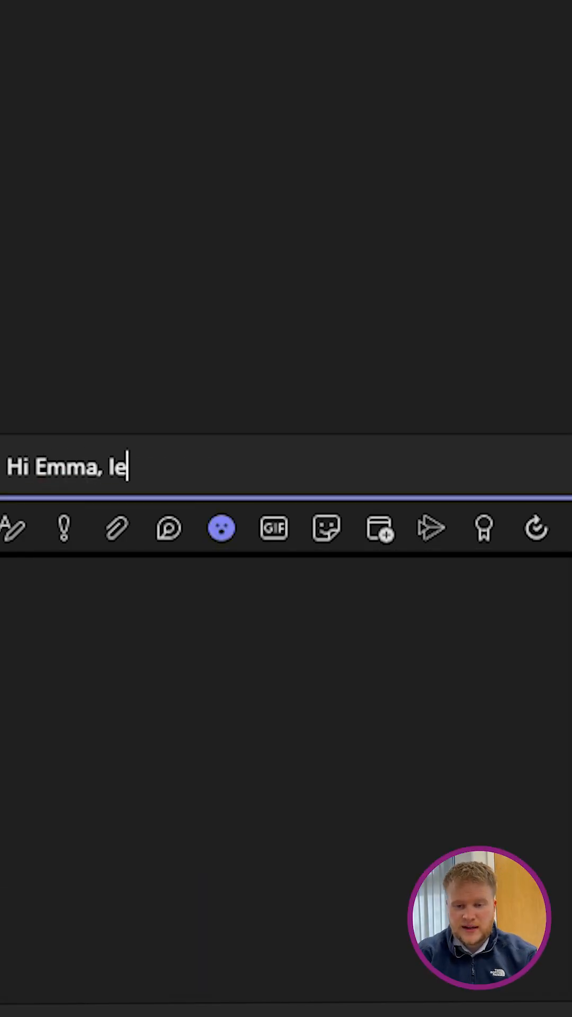
{"action": "type", "text": "t's arrange a mee"}
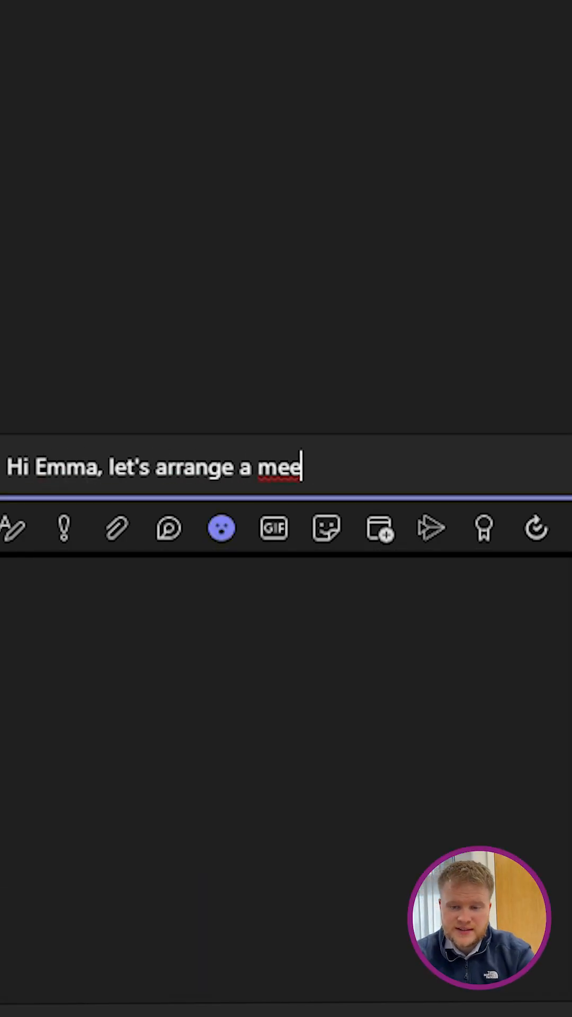
{"action": "type", "text": "ting this afterno"}
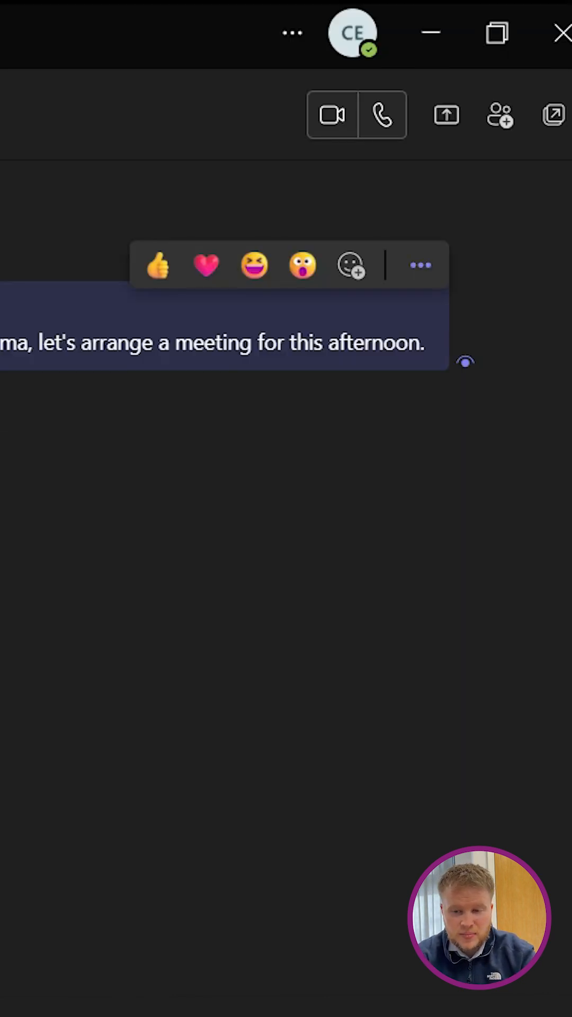
Step: Run the meeting workflow on the message and fill subject, details and a Mar 13, 2023 date
{"action": "left_click", "coordinate": [420, 266]}
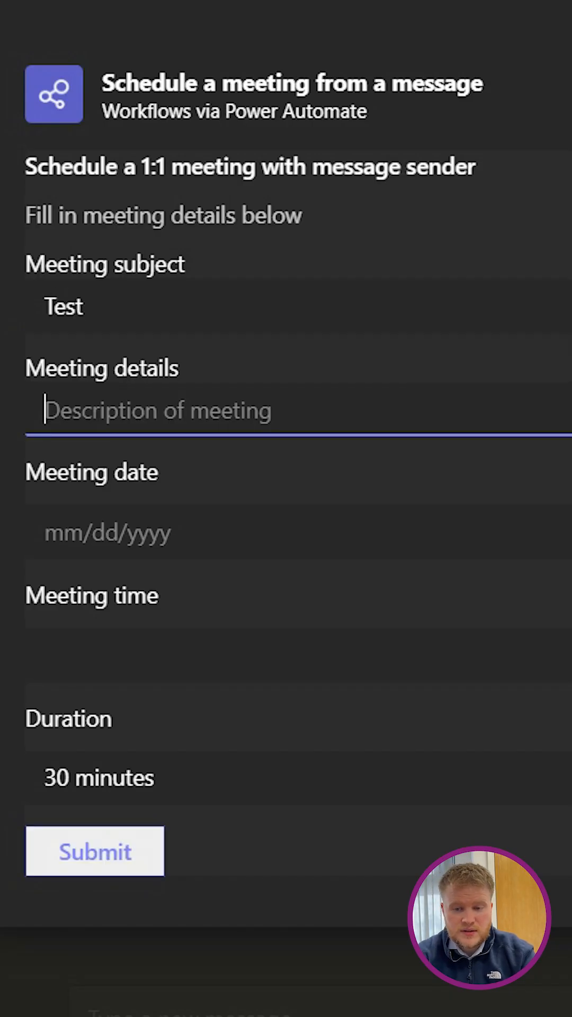
{"action": "left_click", "coordinate": [129, 533]}
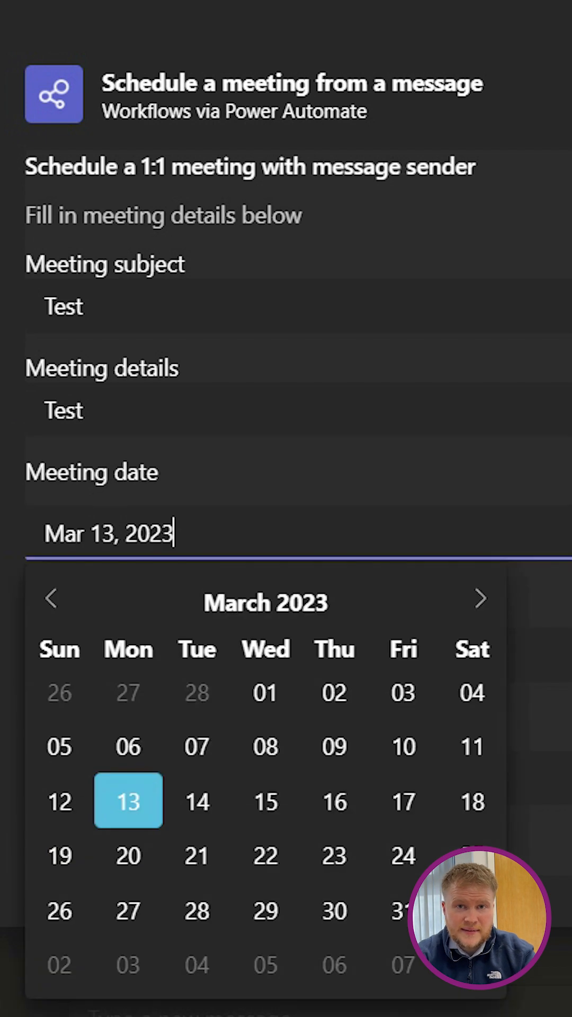
{"action": "left_click", "coordinate": [129, 801]}
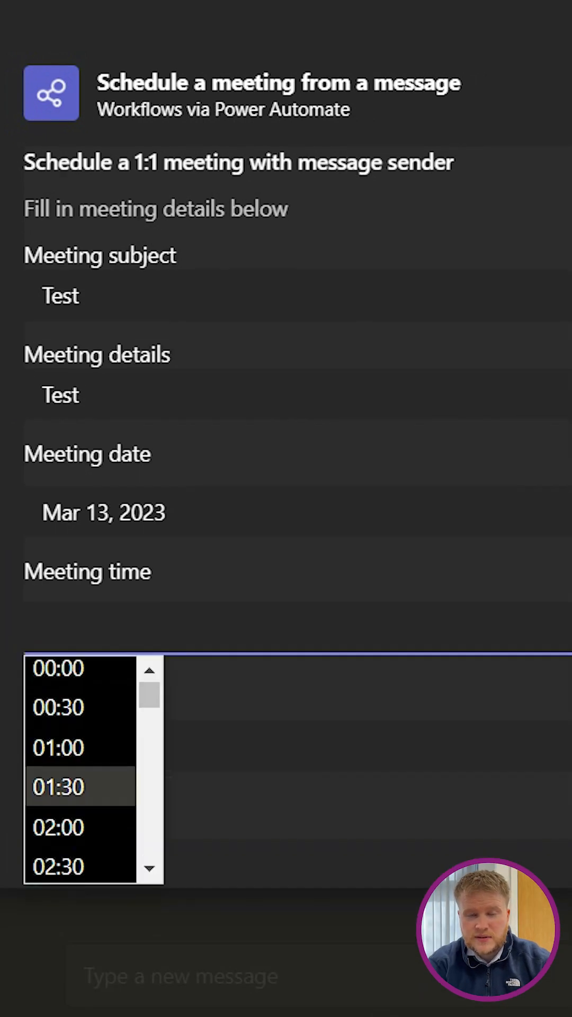